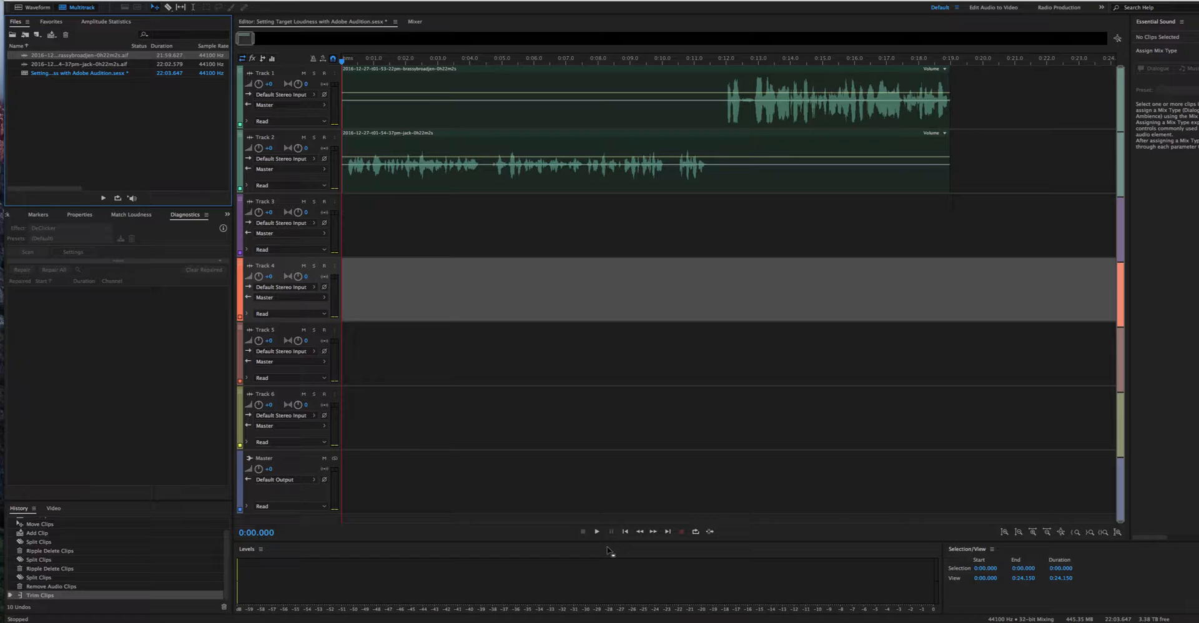
pyautogui.moveTo(487, 278)
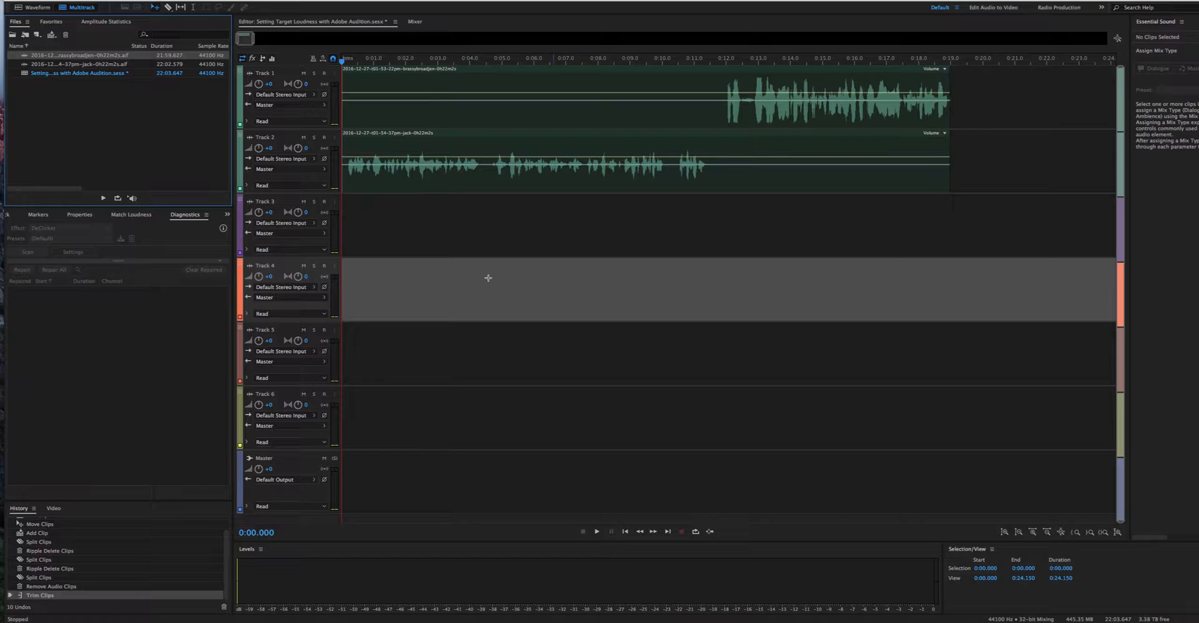
pyautogui.moveTo(470, 172)
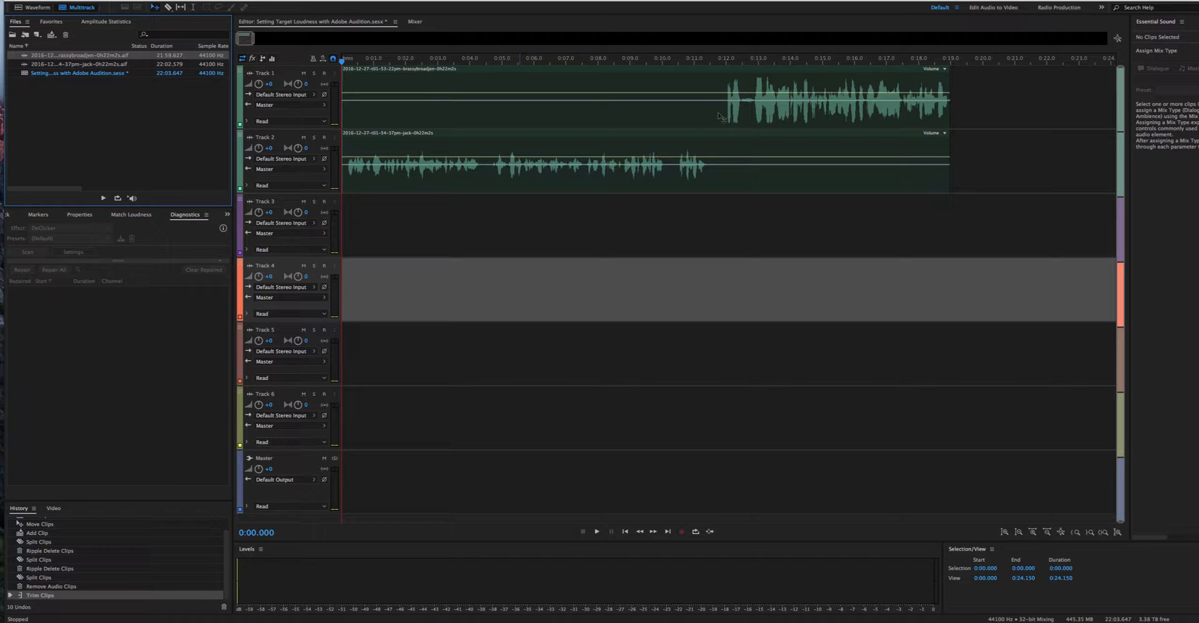
# Step: Play both podcast tracks from about ten seconds in, then stop playback
pyautogui.click(679, 58)
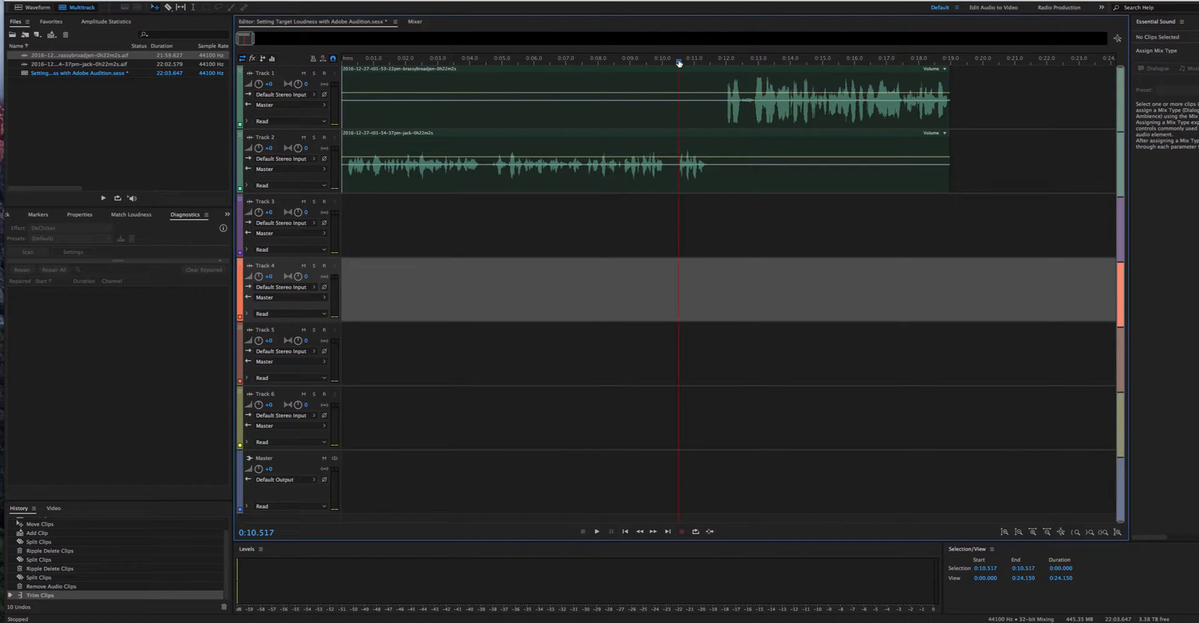
pyautogui.click(596, 532)
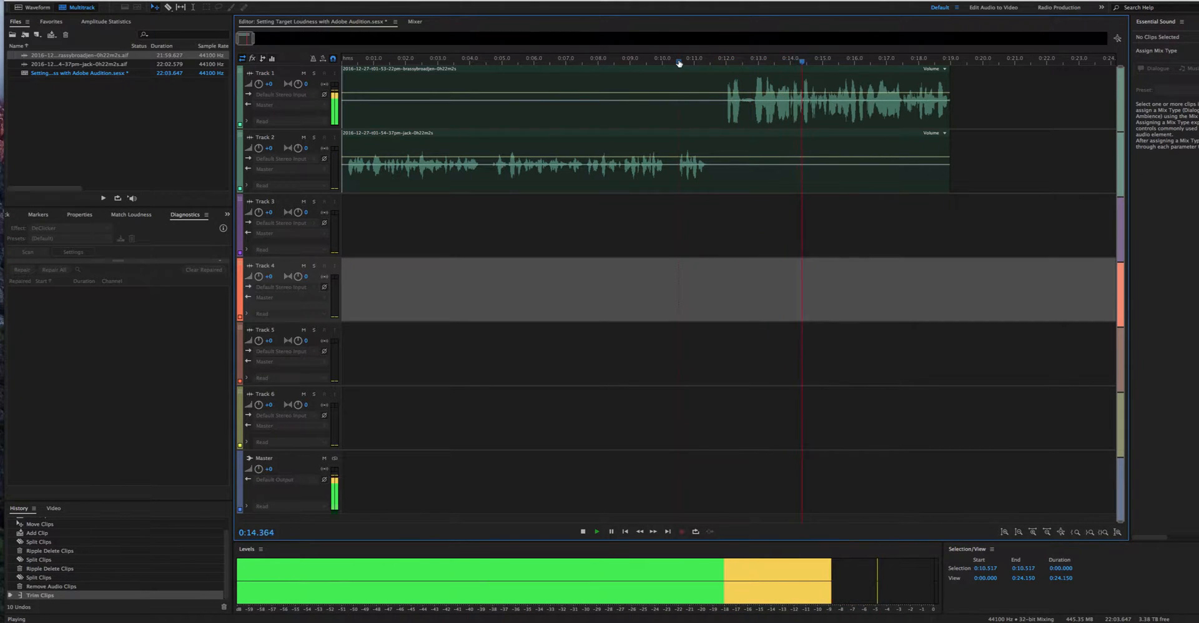
pyautogui.click(582, 532)
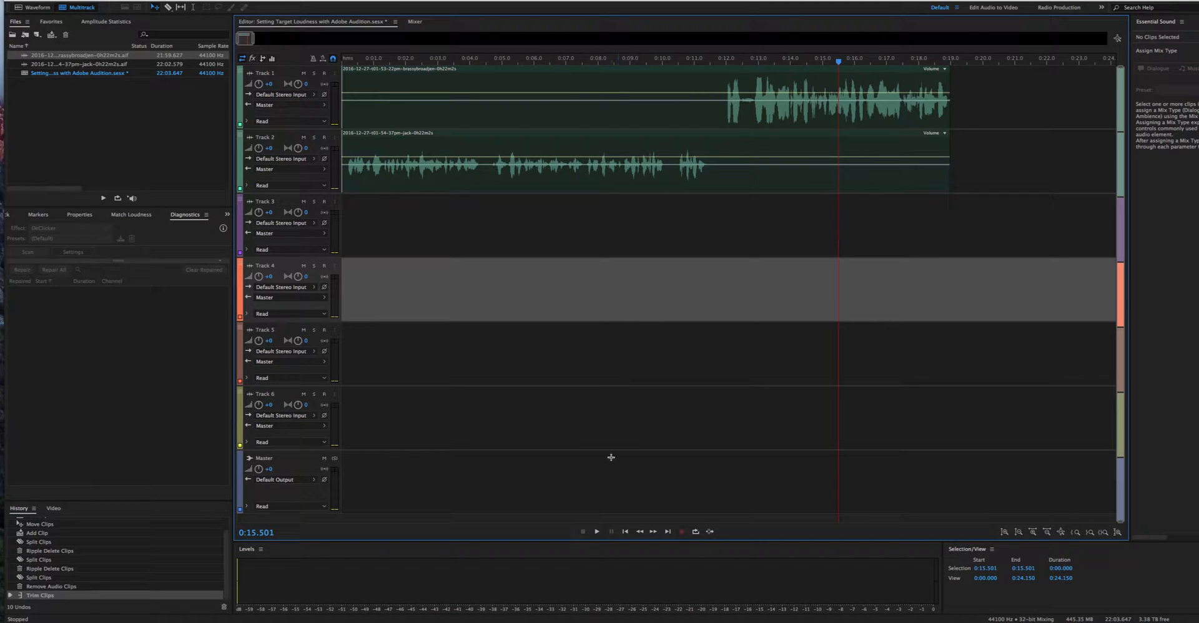
# Step: Return to the session start and load both podcast files into Match Loudness
pyautogui.click(625, 531)
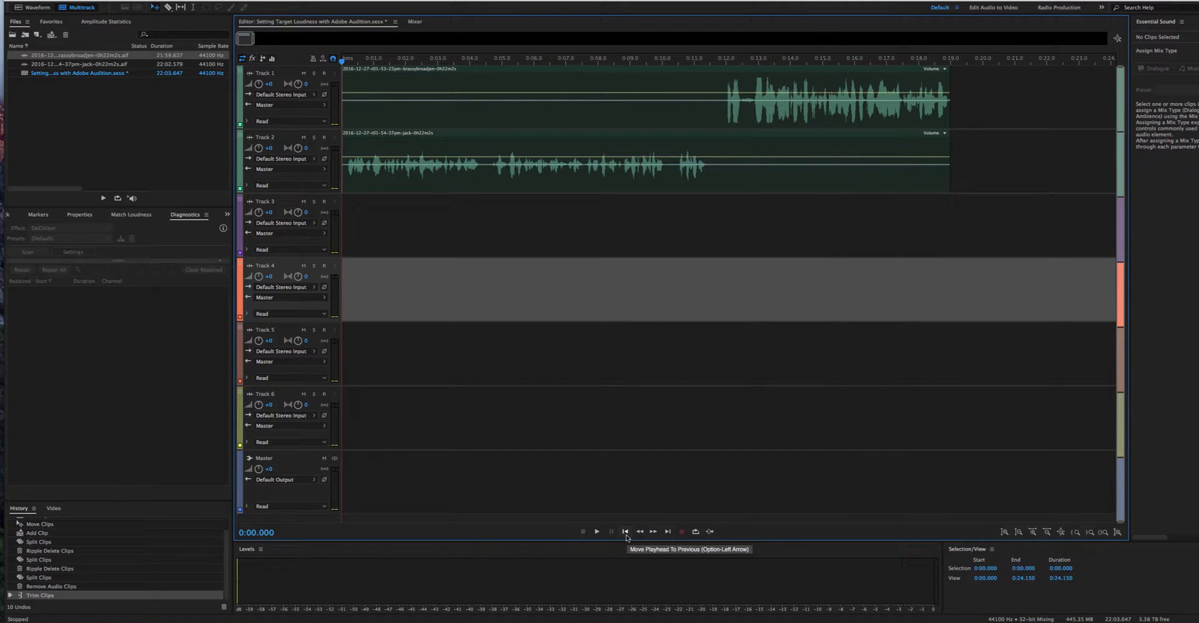
pyautogui.moveTo(35, 119)
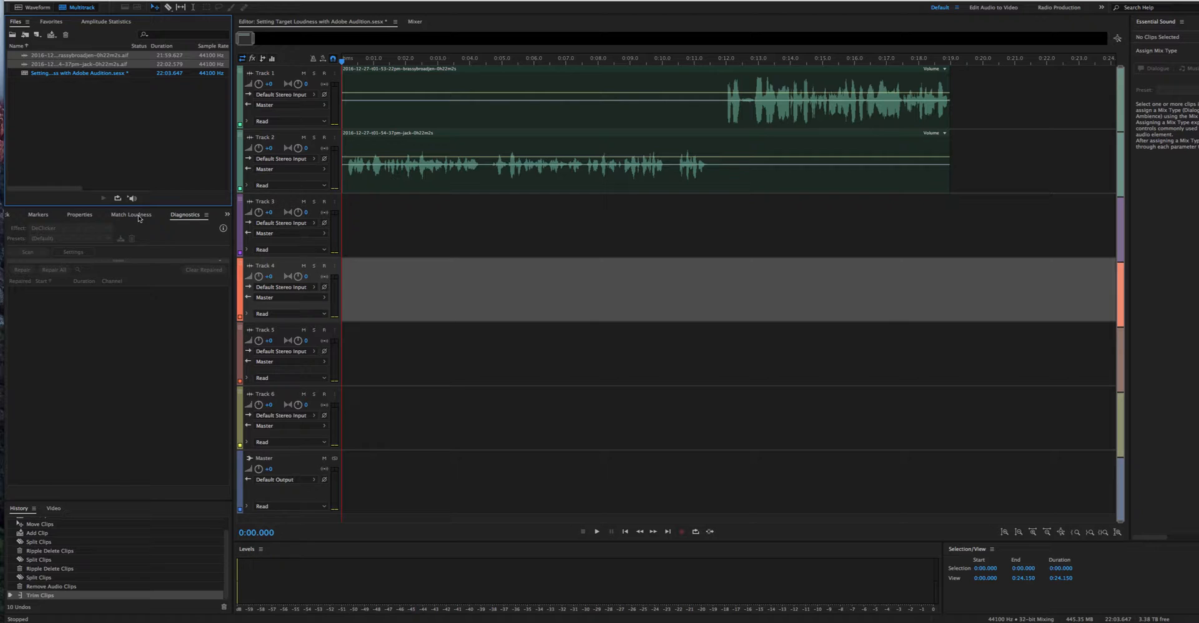
pyautogui.click(130, 215)
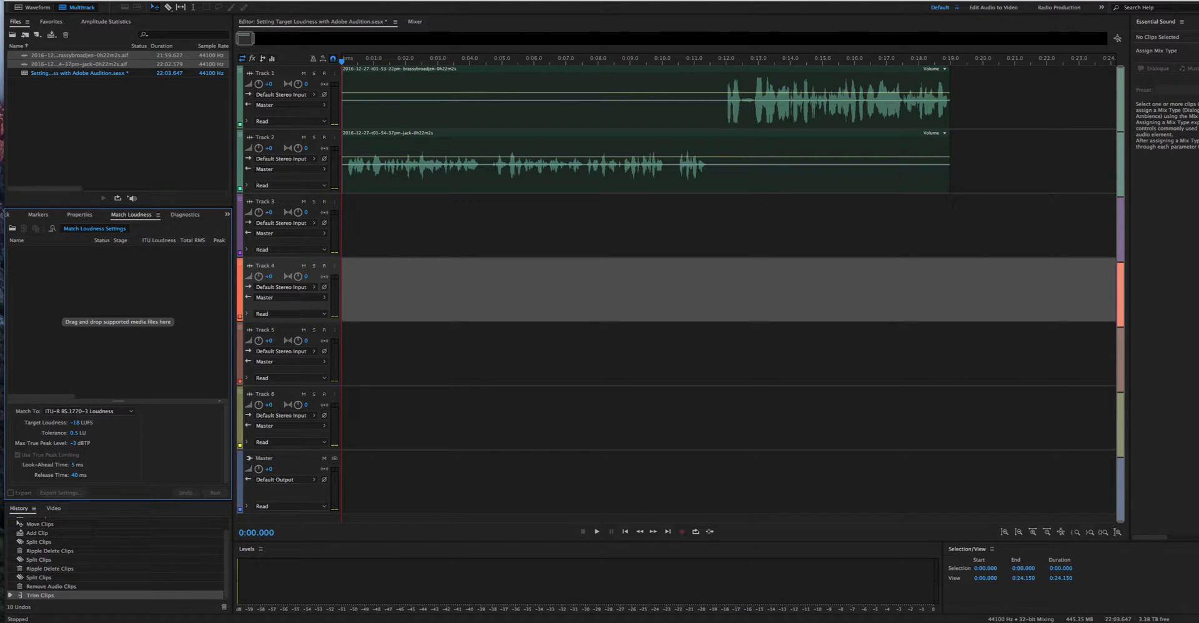
pyautogui.click(251, 8)
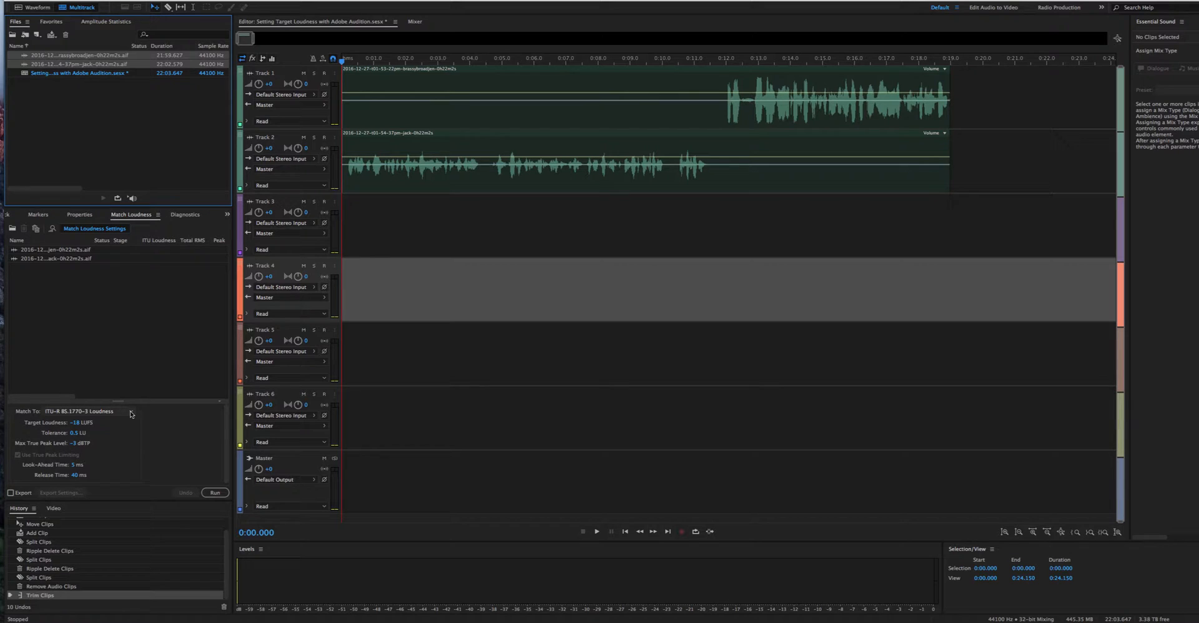
pyautogui.click(88, 411)
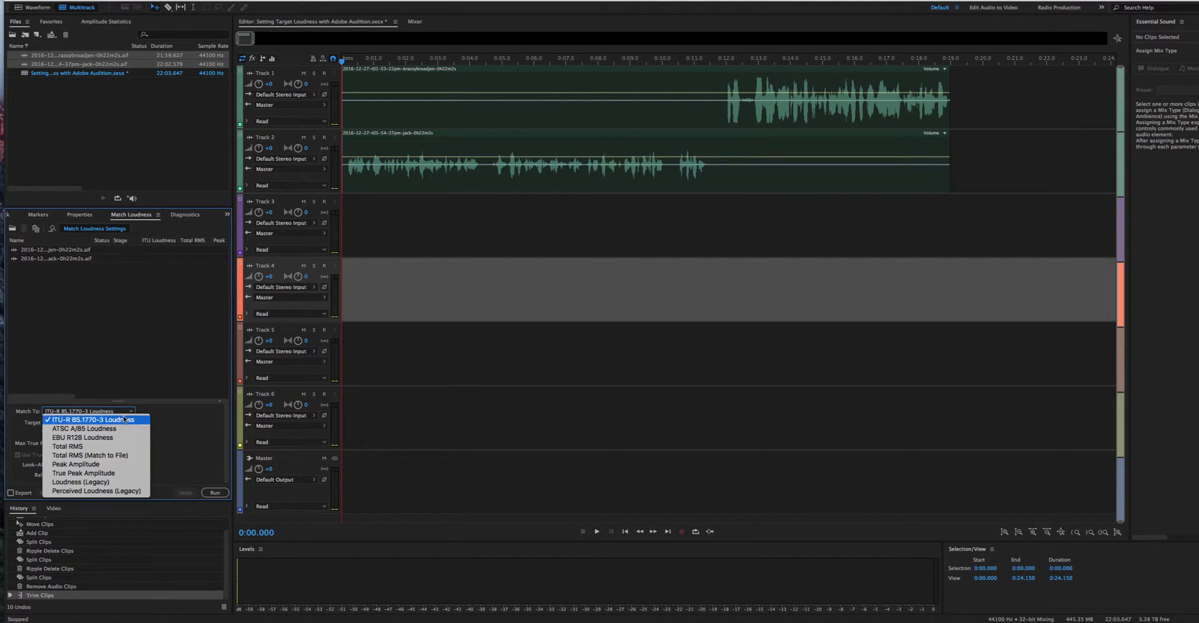
pyautogui.moveTo(95, 491)
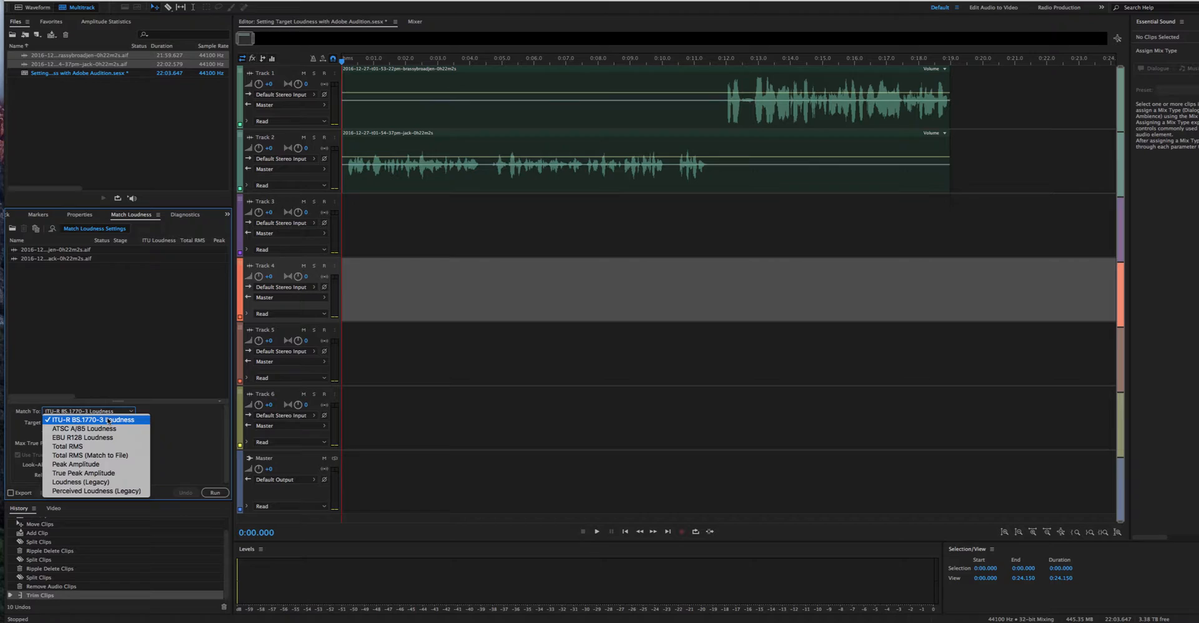
pyautogui.moveTo(91, 419)
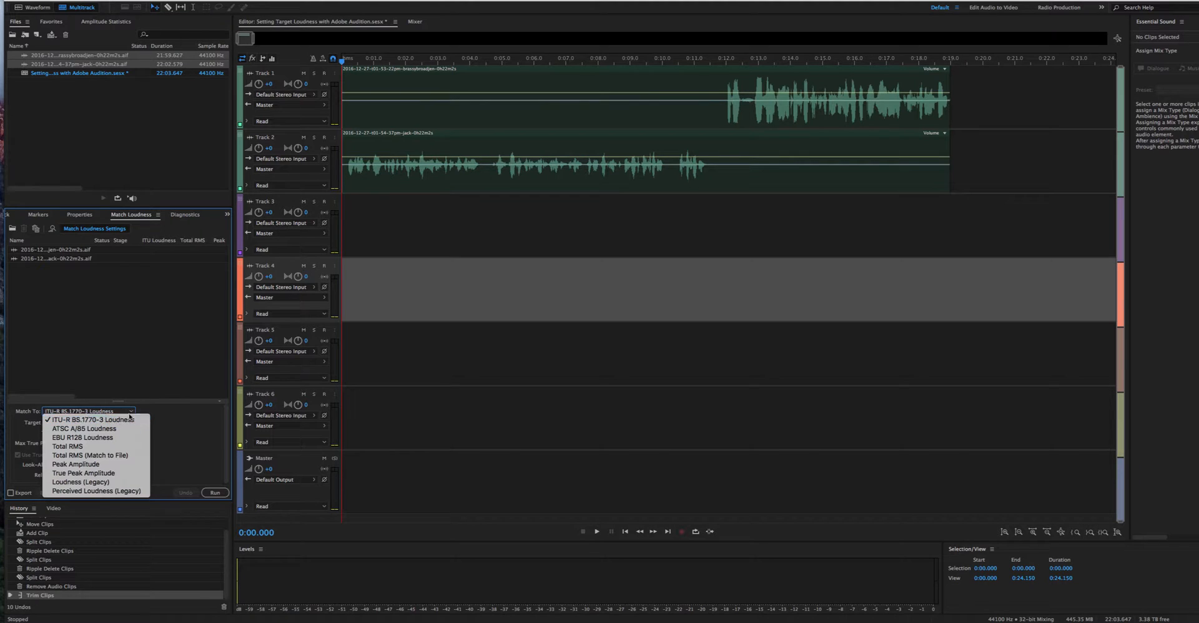
pyautogui.click(96, 419)
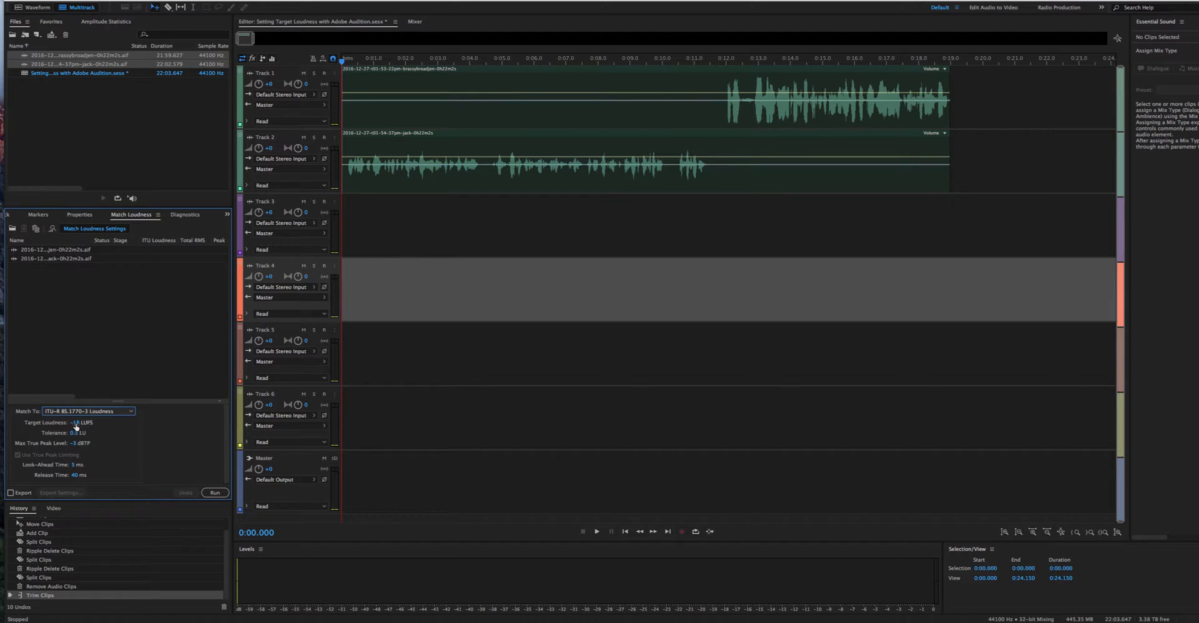
# Step: Confirm a -18 LUFS target with -3 dBTP max true peak and run matching
pyautogui.tripleClick(76, 423)
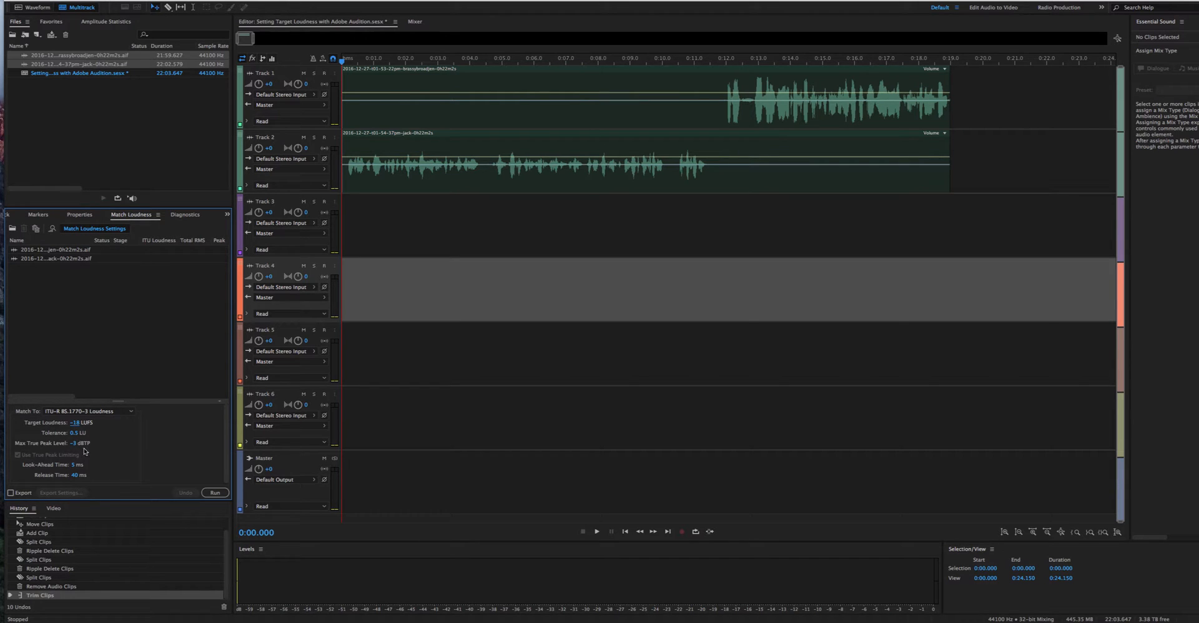
pyautogui.click(215, 493)
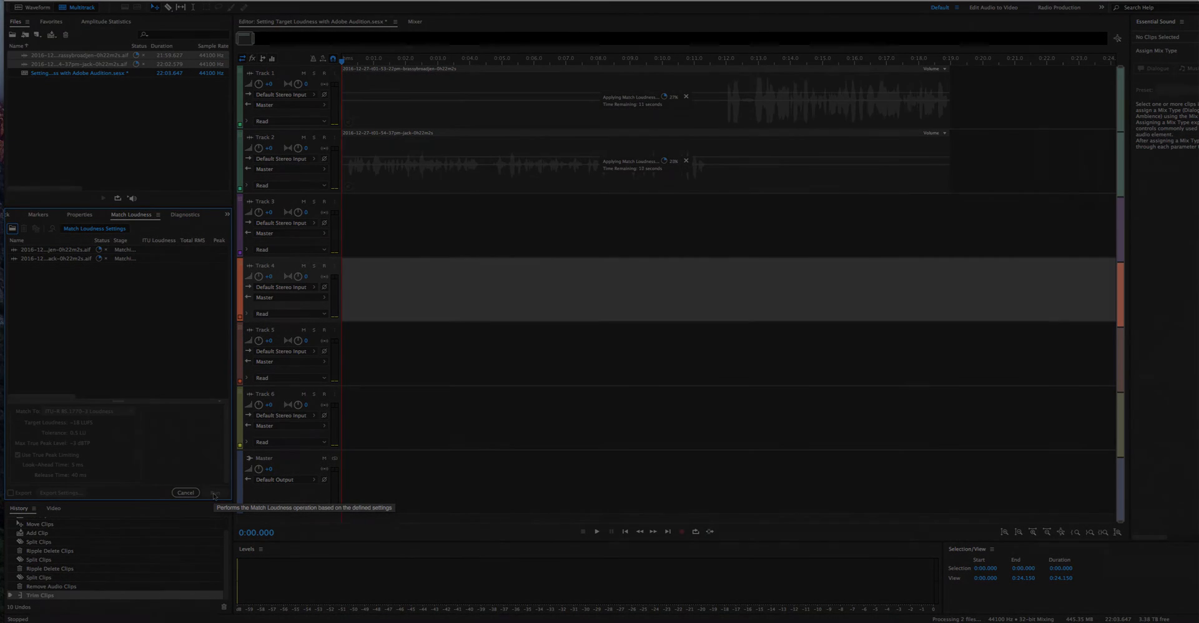
# Step: Let matching finish for both files, then play the matched session from about ten seconds
pyautogui.click(215, 492)
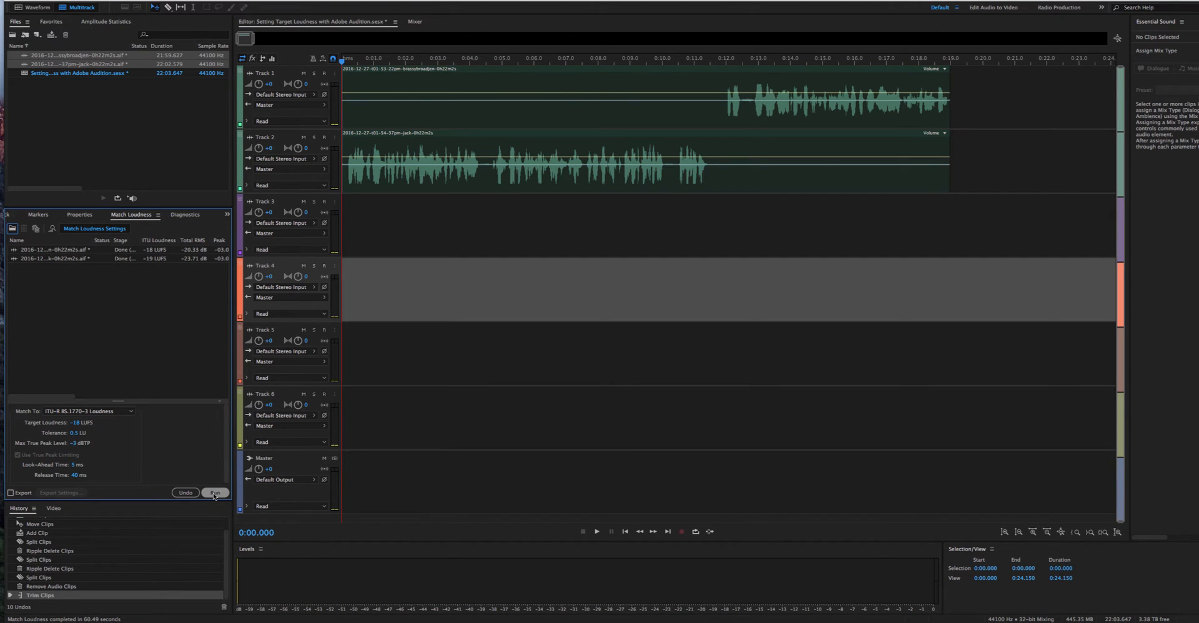
pyautogui.moveTo(725, 171)
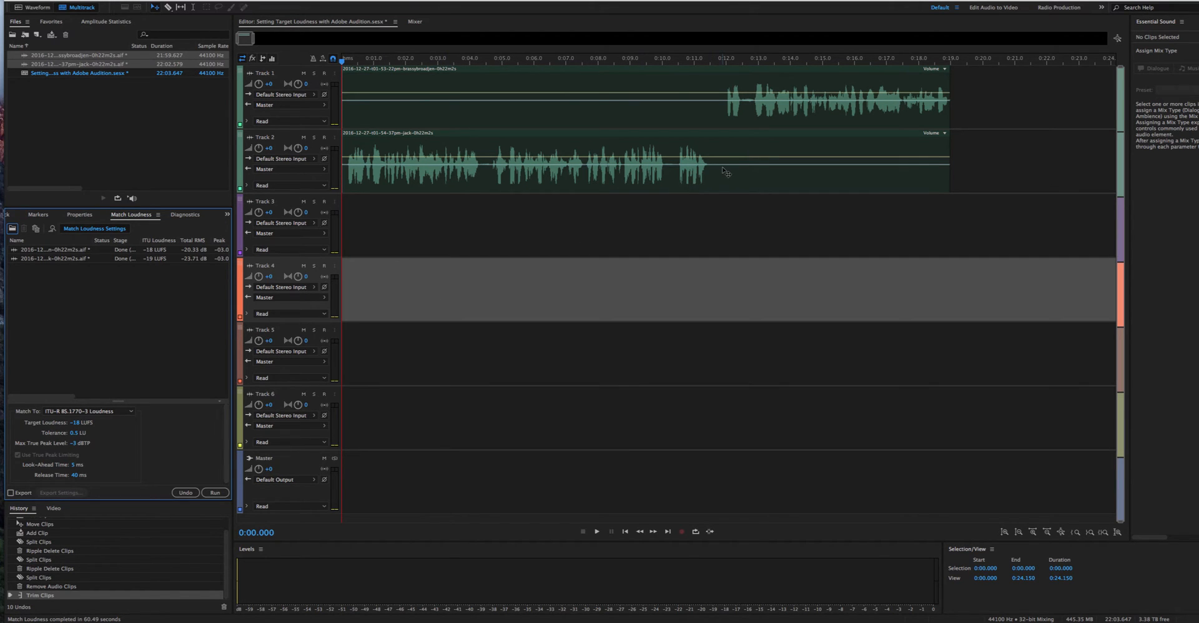
pyautogui.moveTo(719, 125)
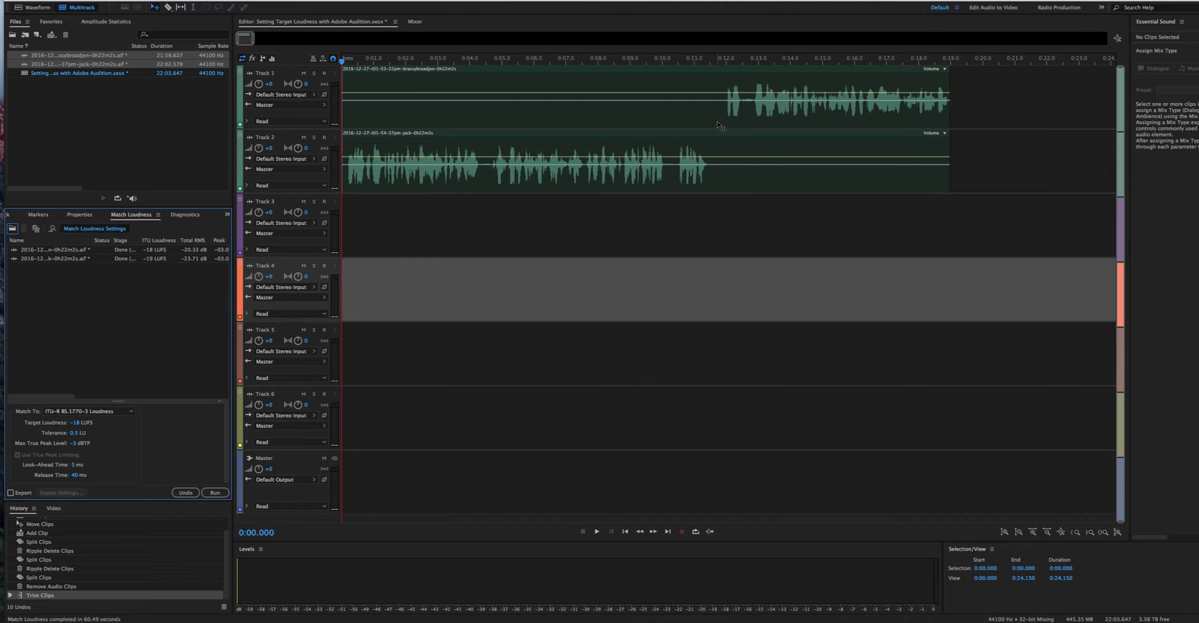
pyautogui.moveTo(676, 64)
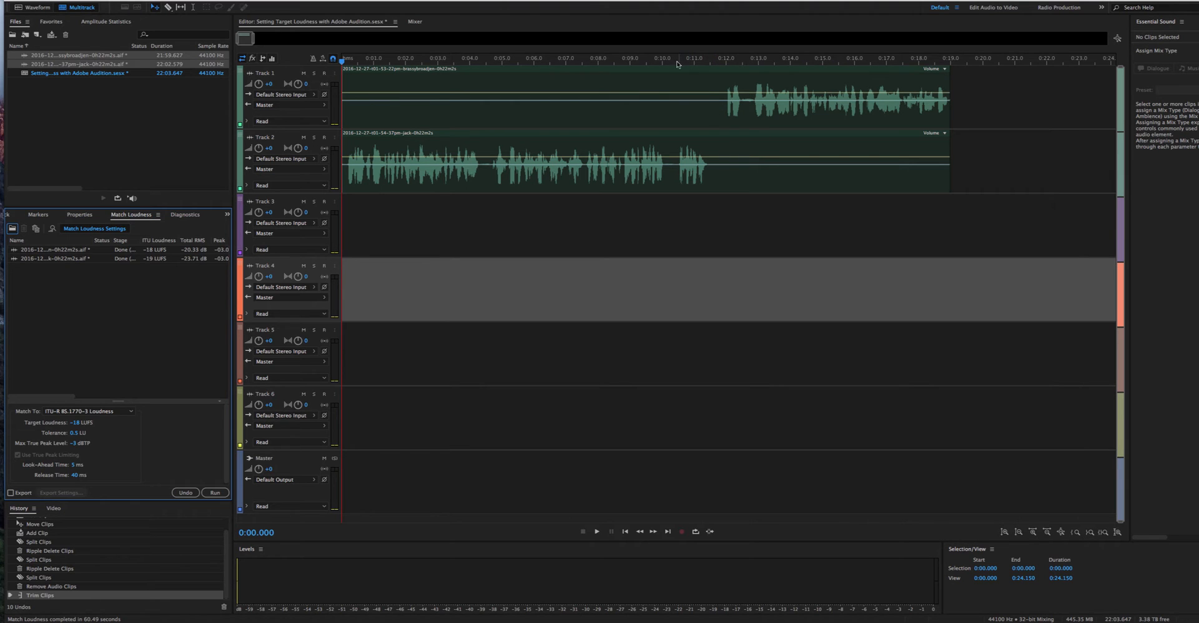
pyautogui.click(596, 531)
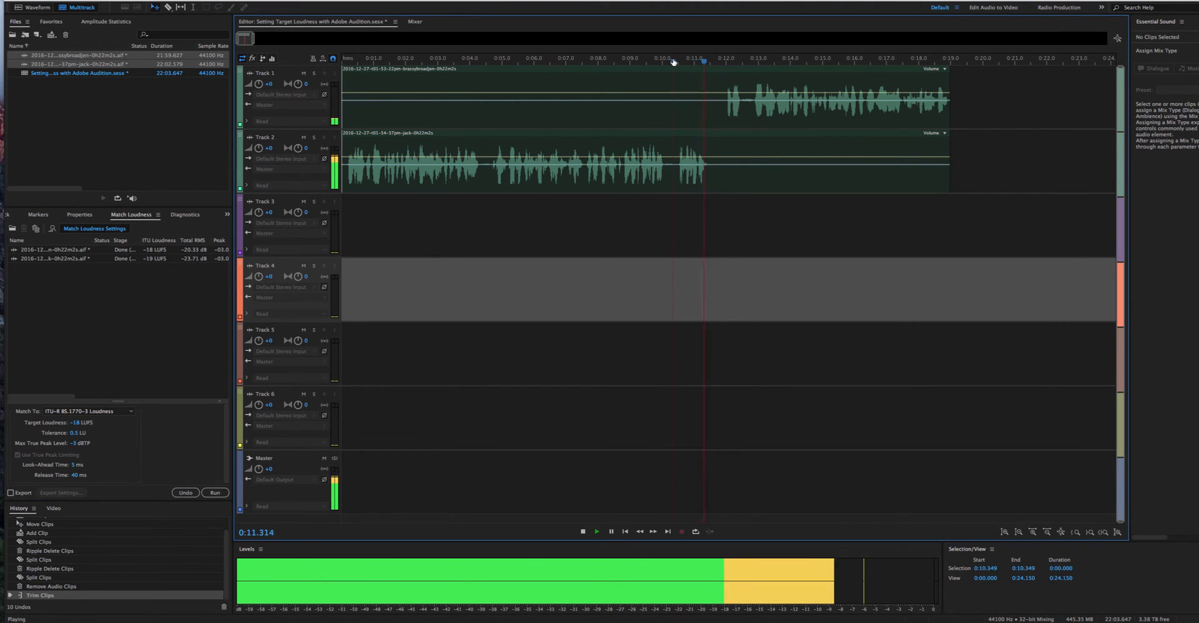